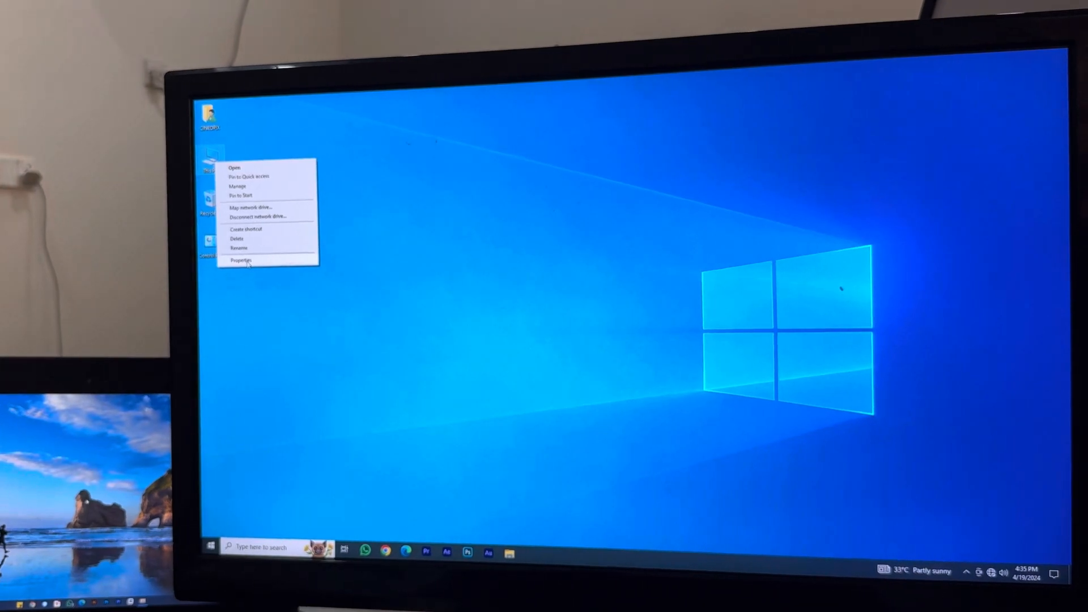
Reach the About page via This PC's Properties, showing device and Windows specifications
left_click(240, 261)
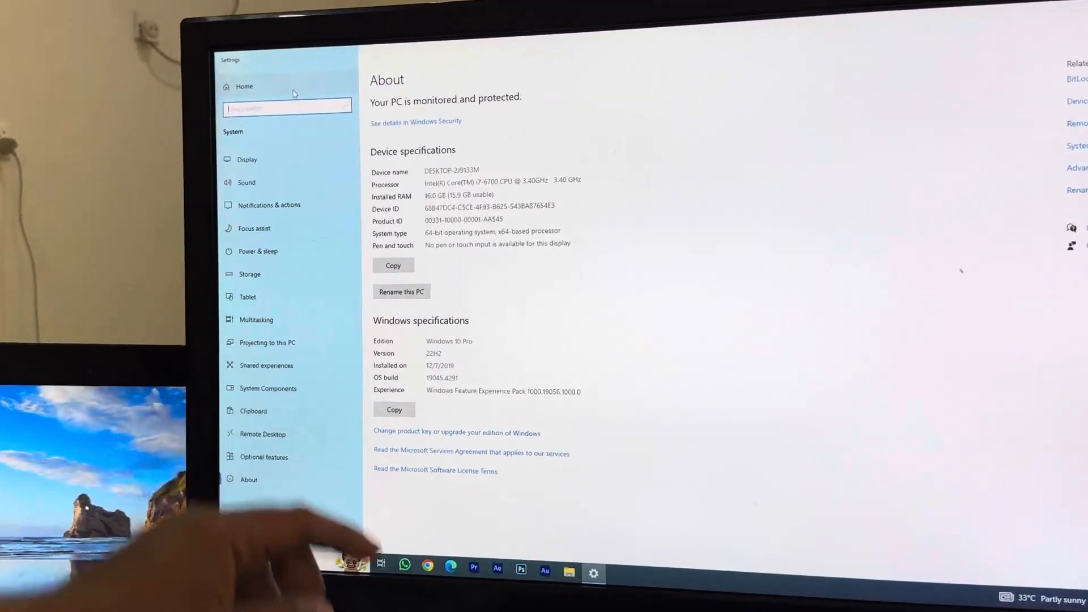
Find Notifications & actions via 'not' and switch 'Get notifications from apps and other senders' On
type("not")
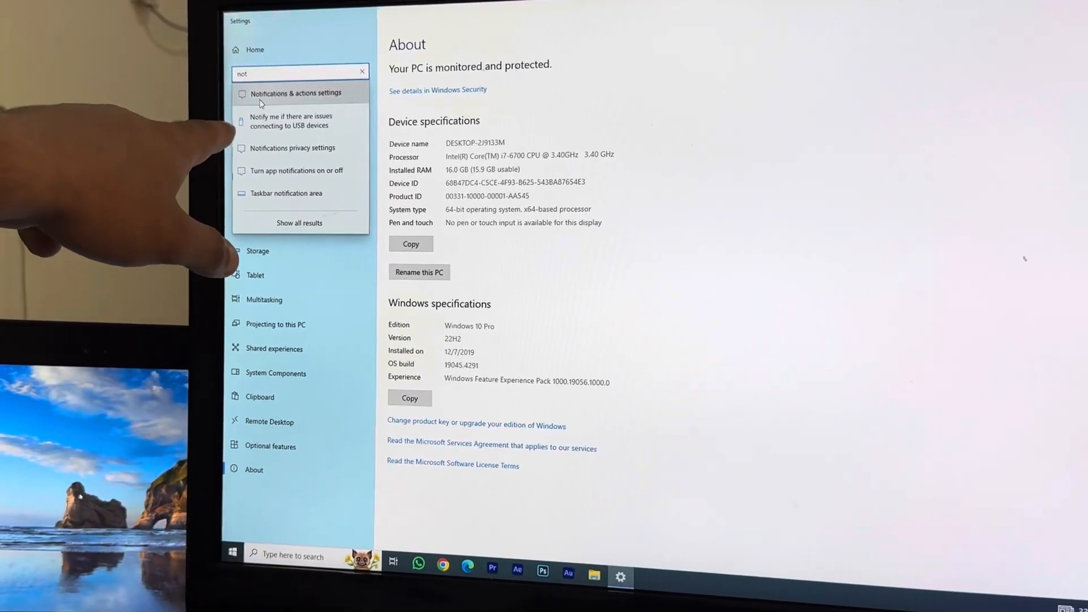
left_click(295, 93)
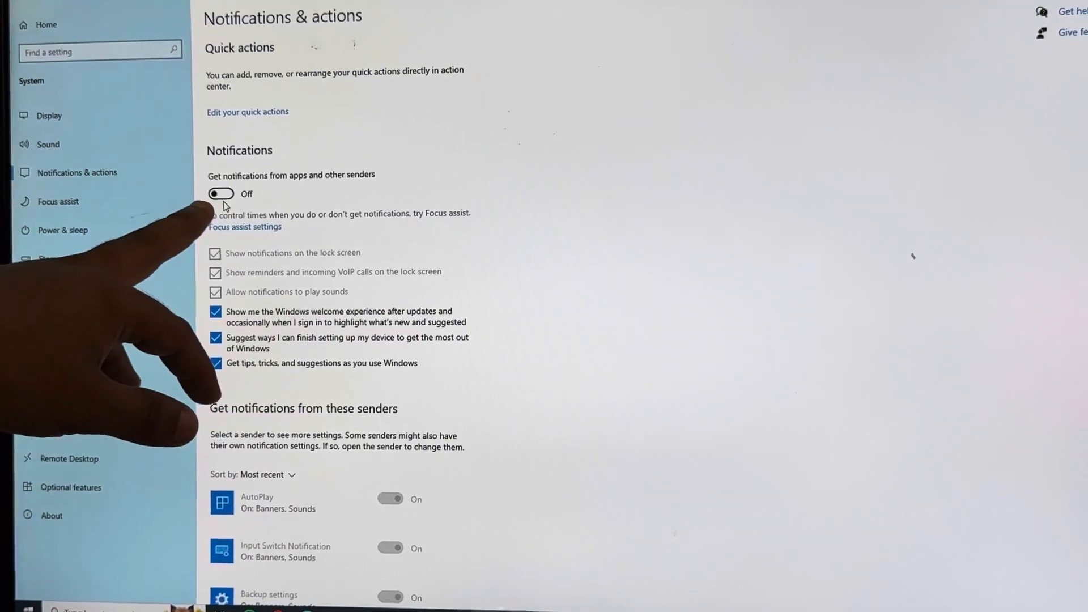
left_click(221, 193)
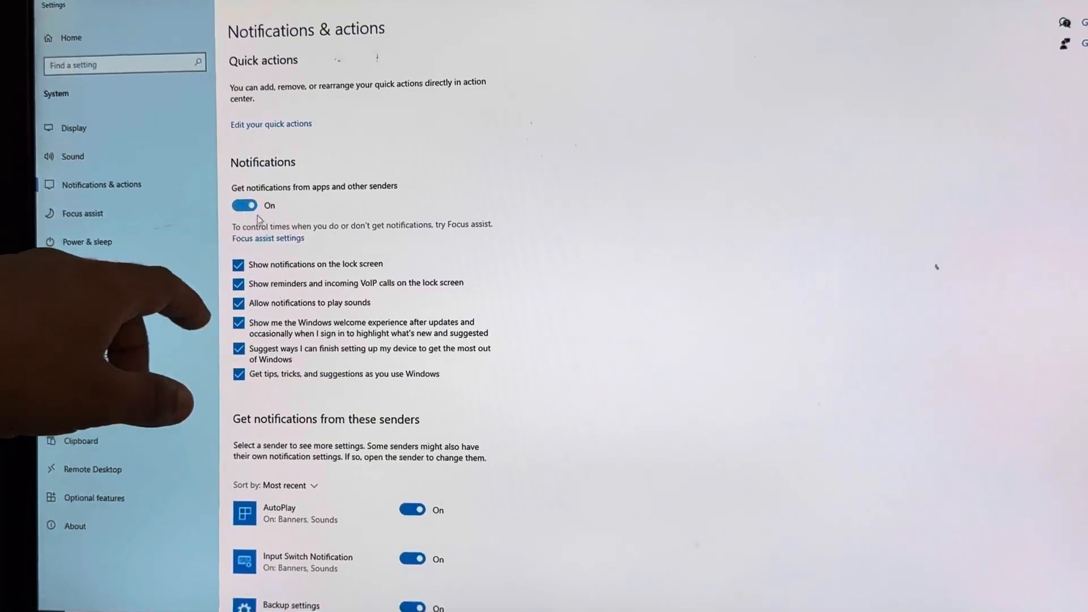